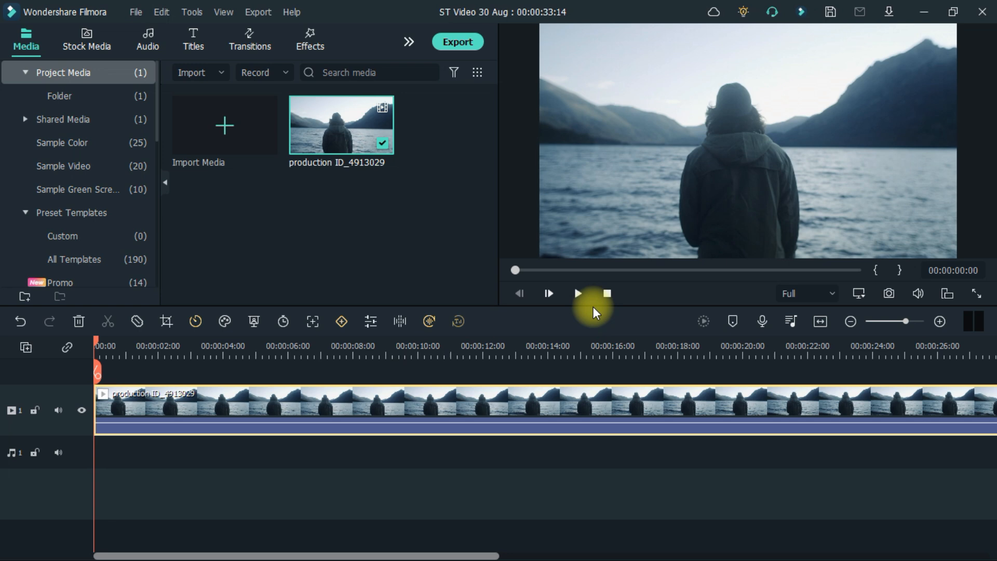
Preview the lake clip, then bring up its advanced colour correction window.
left_click(577, 293)
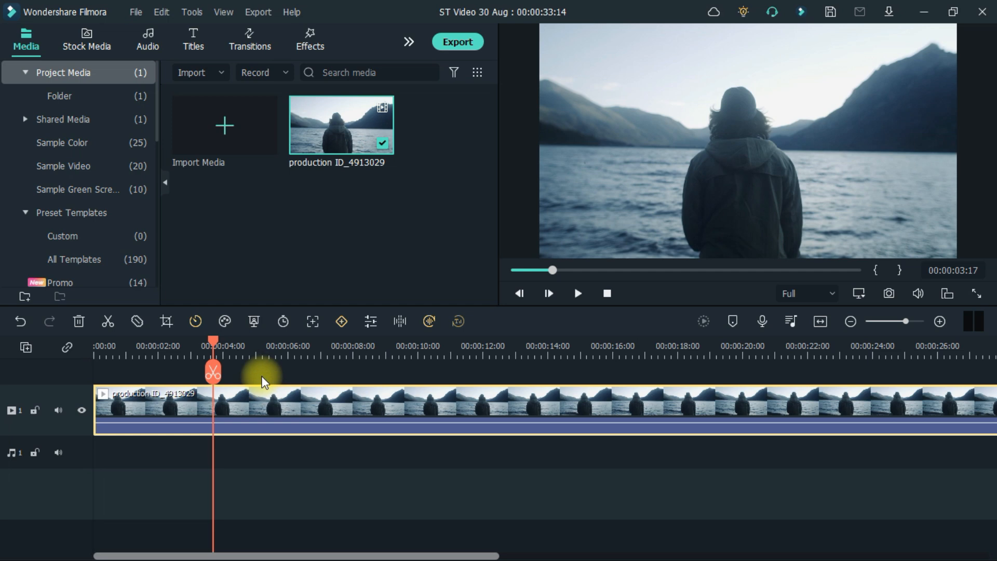
left_click(225, 322)
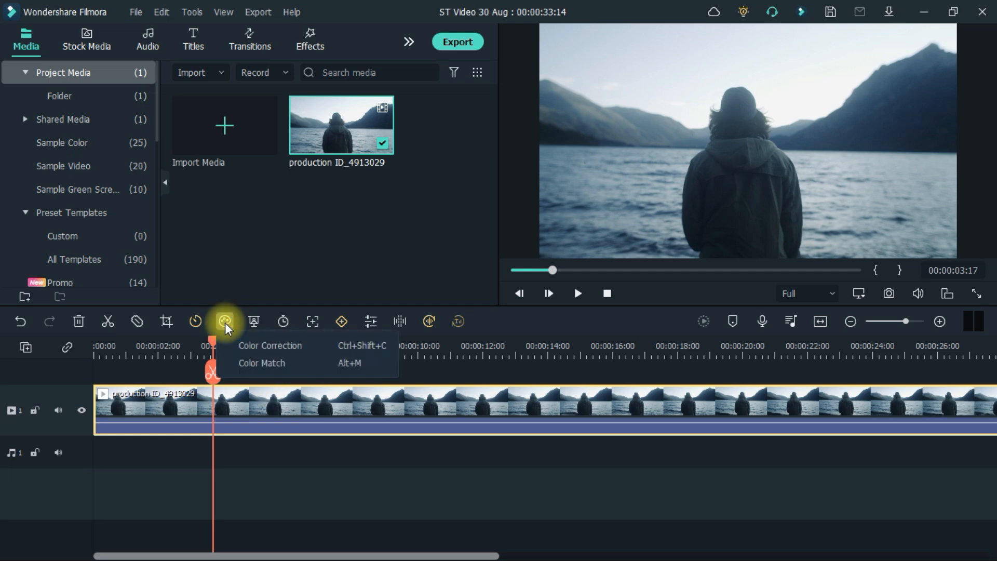
mouse_move(270, 349)
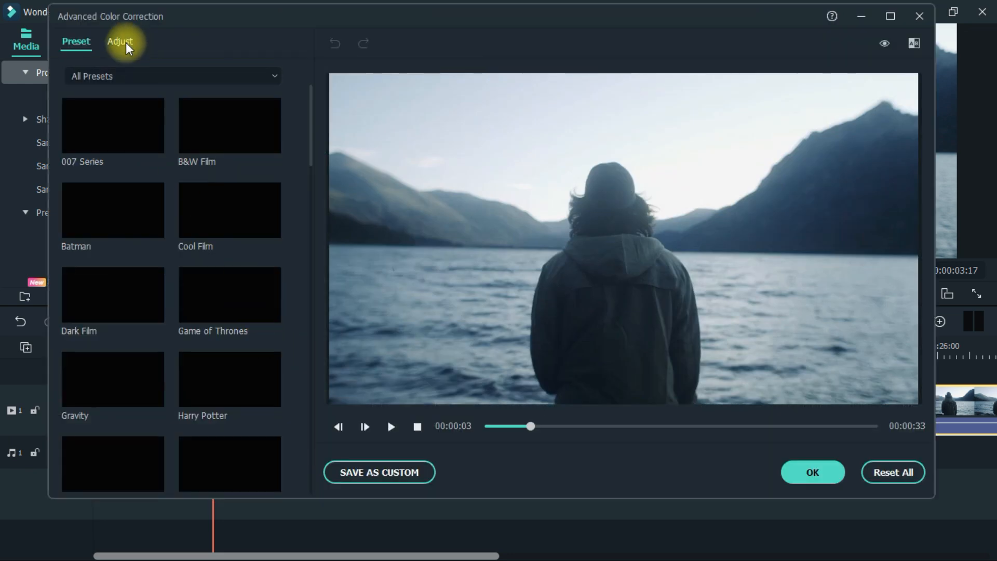
On the Adjust curve, lift the white luminance points so midtones and highlights brighten.
left_click(120, 40)
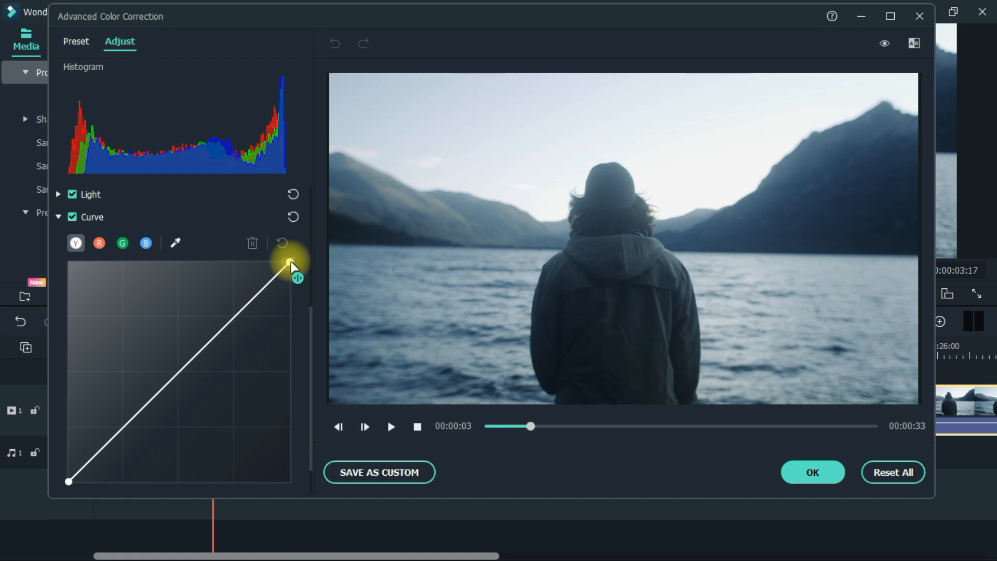
left_click_drag(290, 264, 279, 262)
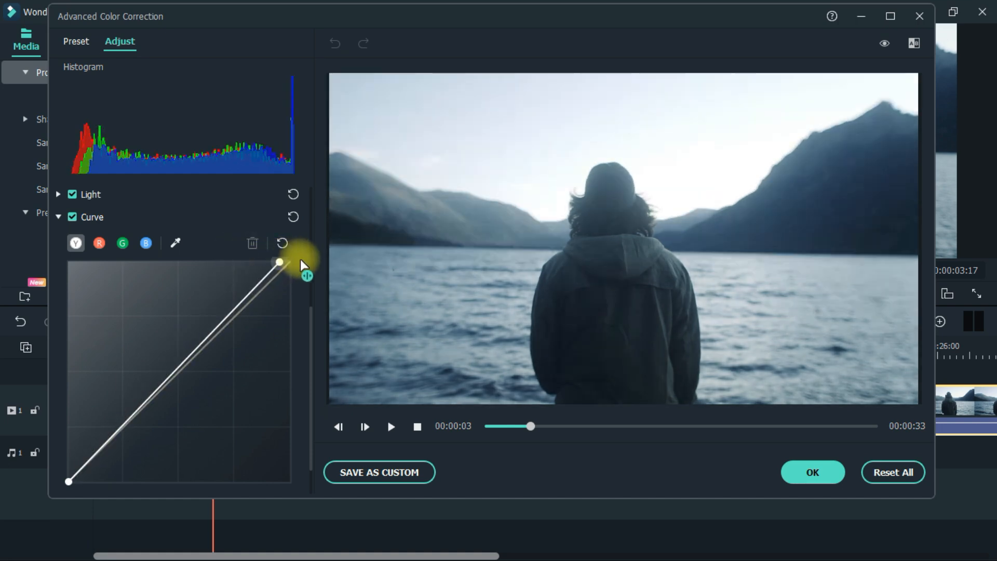
left_click_drag(279, 262, 288, 311)
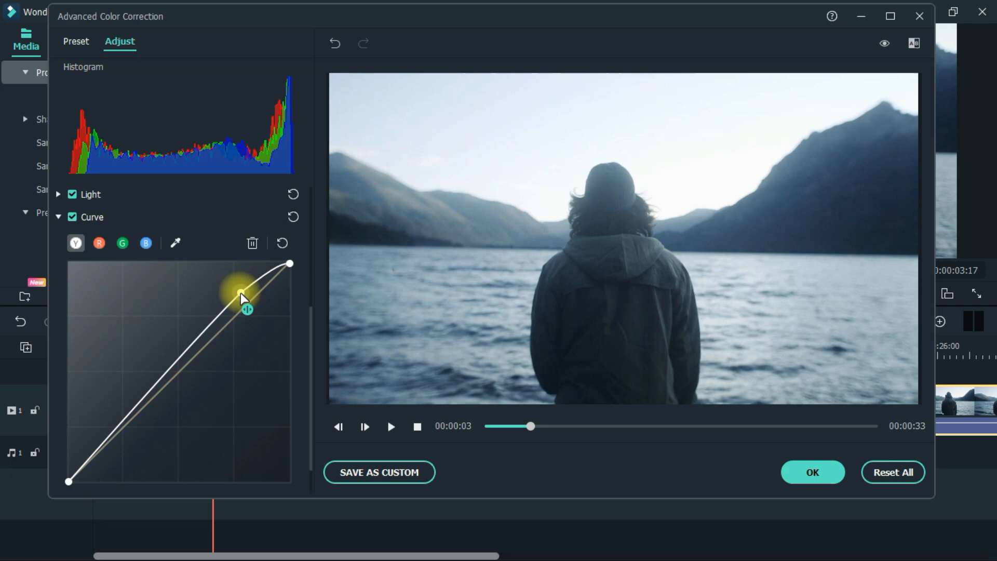
left_click_drag(240, 297, 226, 281)
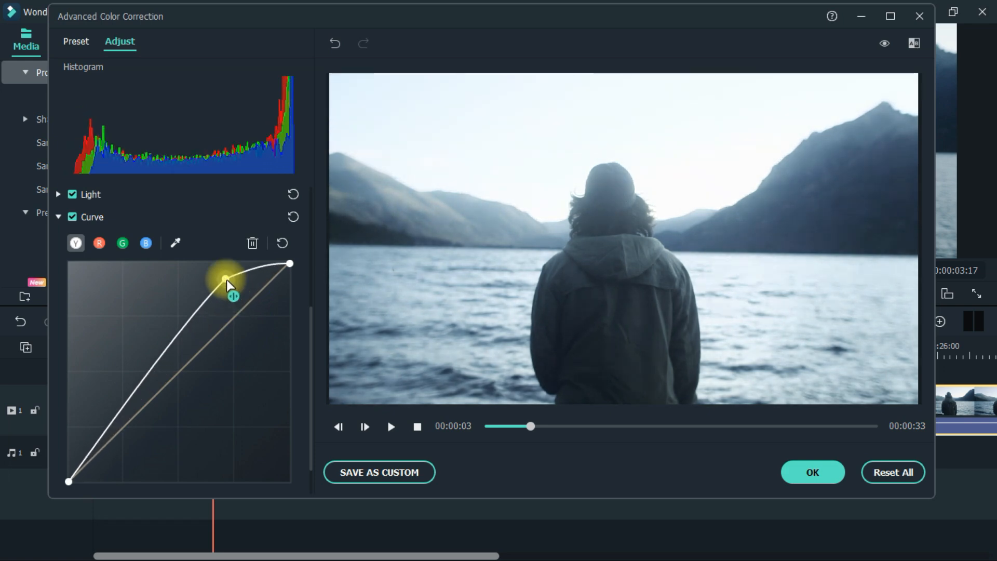
left_click_drag(226, 282, 230, 288)
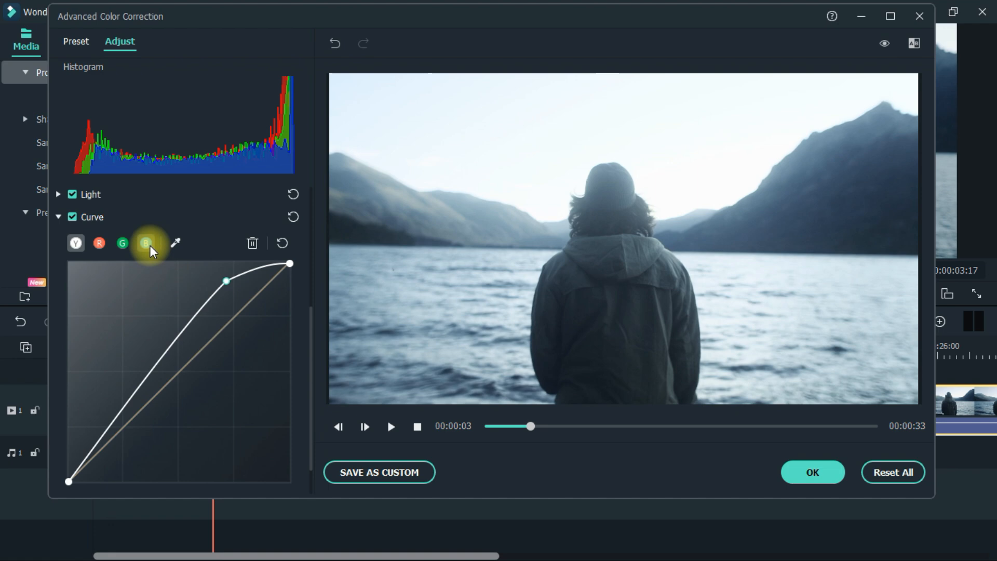
On the B channel curve, raise the blue midtones for a cool blue cast.
left_click(146, 243)
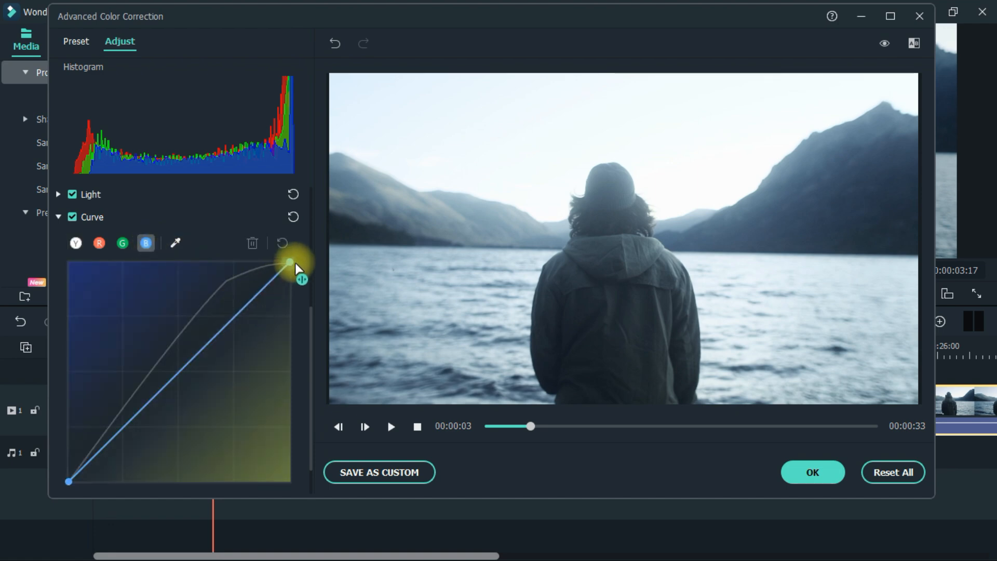
left_click_drag(291, 260, 291, 330)
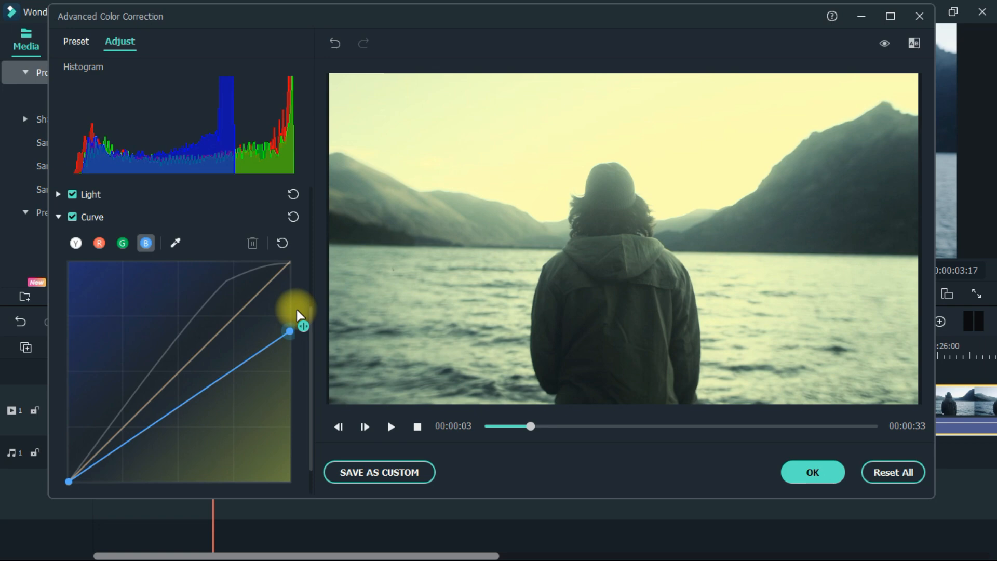
left_click_drag(290, 331, 290, 262)
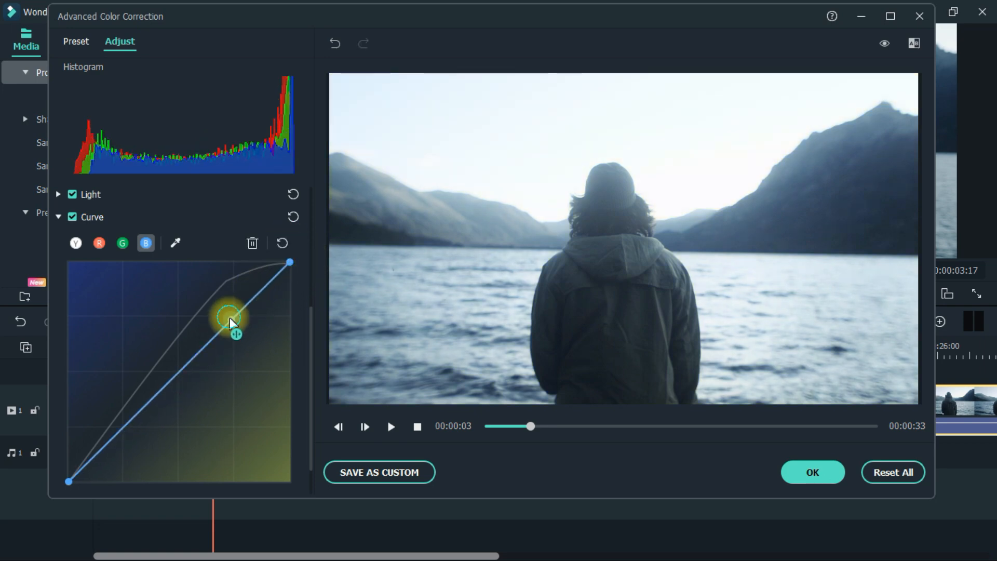
left_click_drag(230, 318, 231, 290)
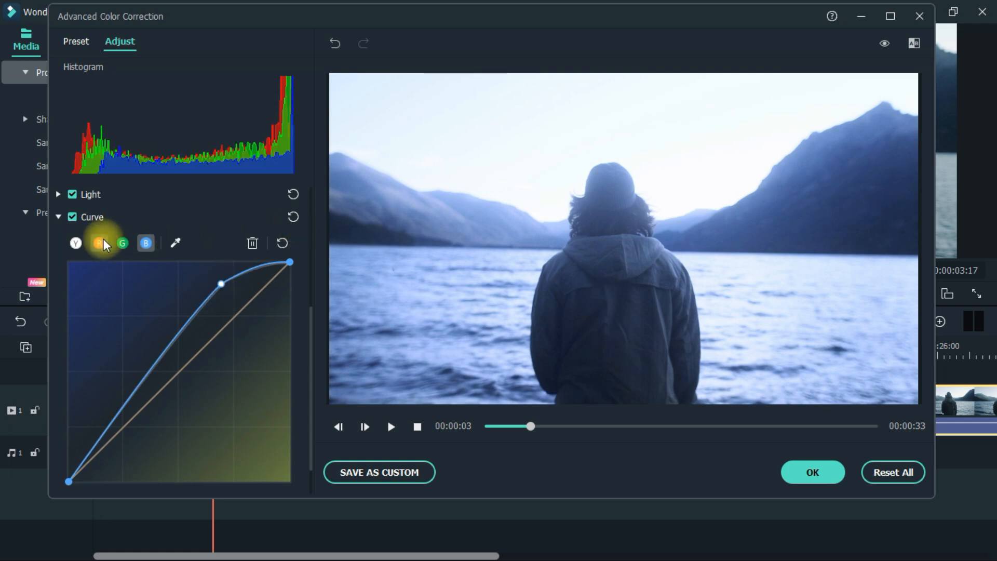
On the R channel curve, pull the red highlights and shadows down for a colder tone.
left_click(100, 243)
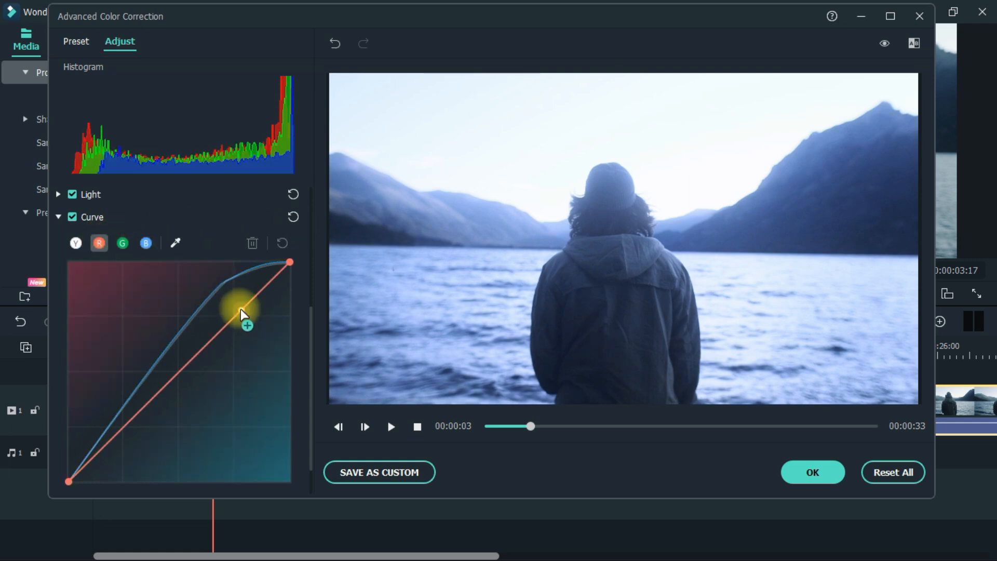
left_click_drag(242, 314, 266, 317)
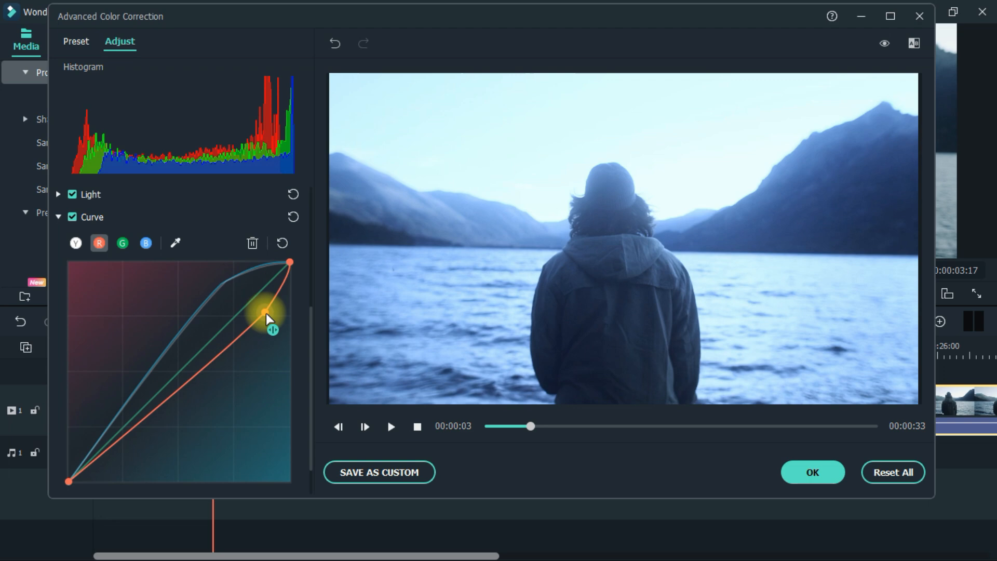
left_click_drag(266, 316, 266, 330)
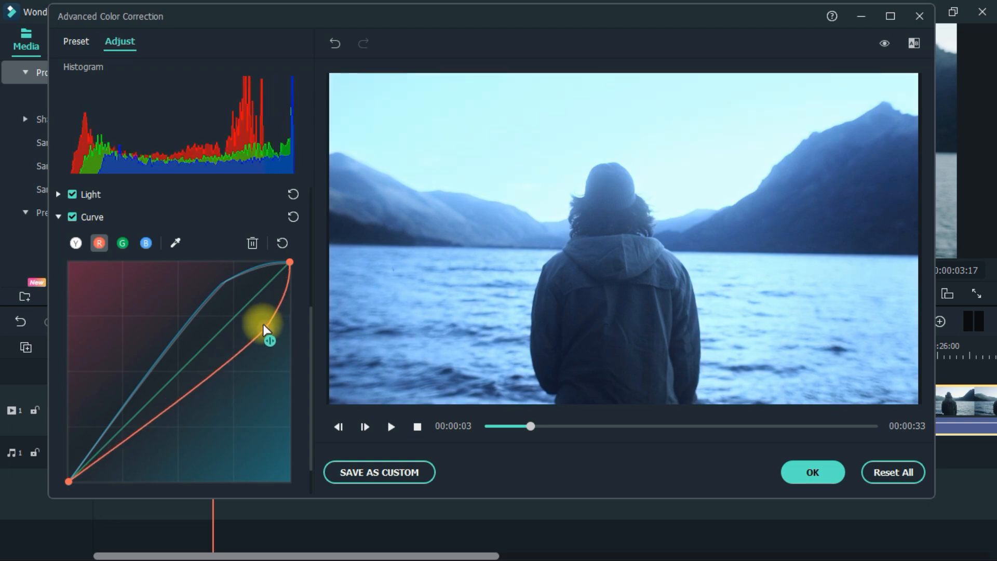
left_click_drag(267, 330, 180, 386)
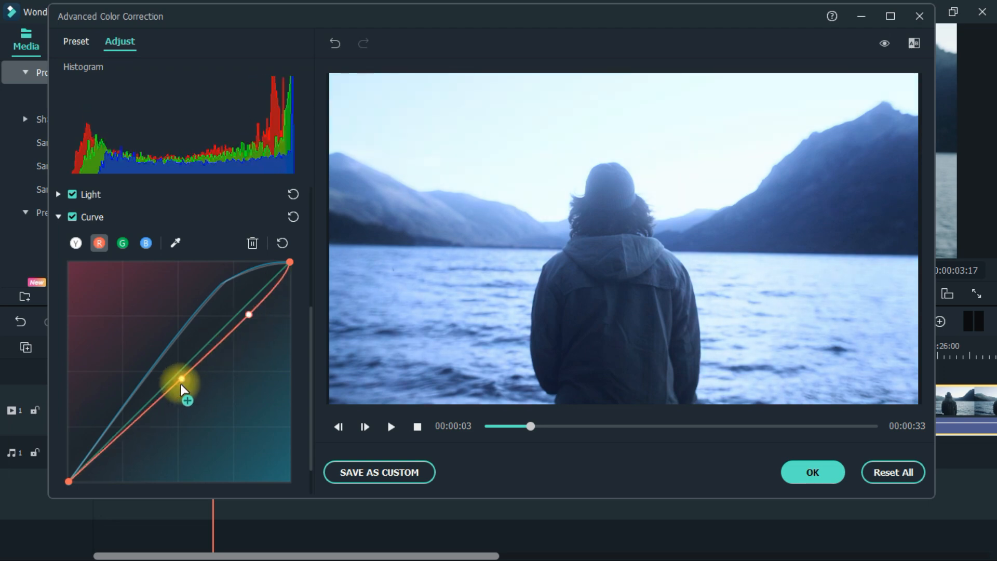
left_click_drag(180, 382, 166, 365)
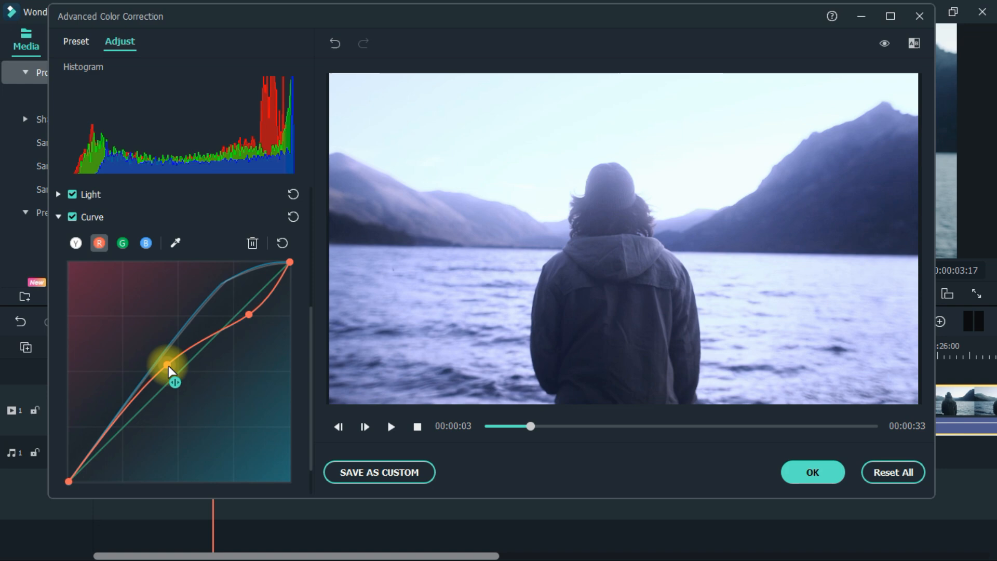
left_click_drag(166, 362, 178, 385)
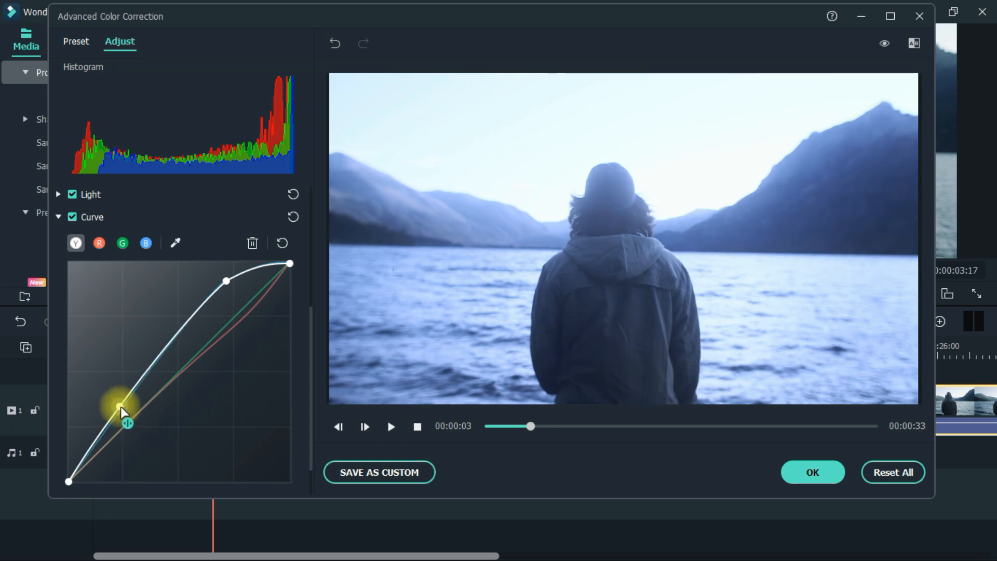
Adjust the luminance shadow point, compare before/after, and confirm the grade with OK.
left_click_drag(119, 408, 129, 423)
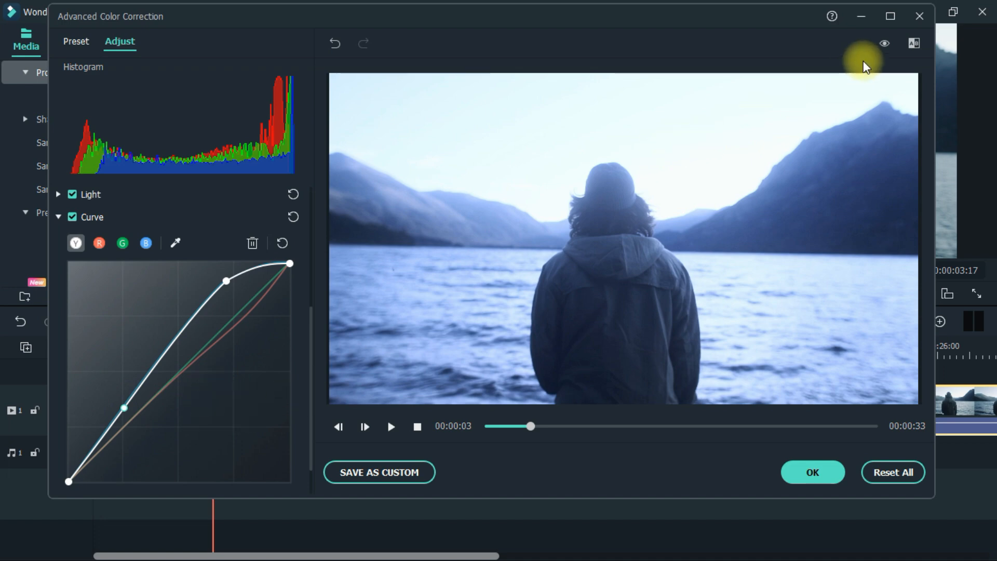
left_click(883, 44)
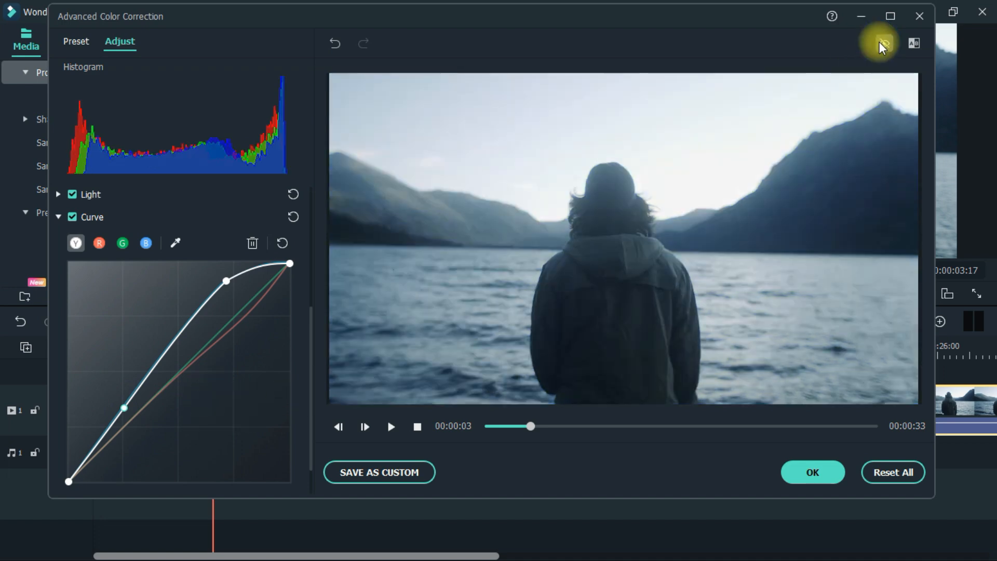
left_click(884, 44)
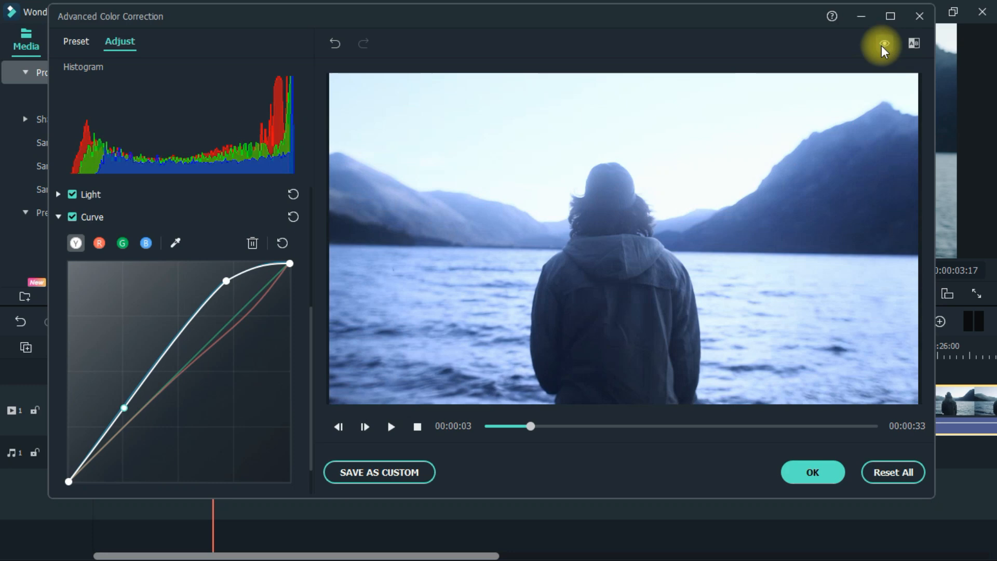
left_click(811, 472)
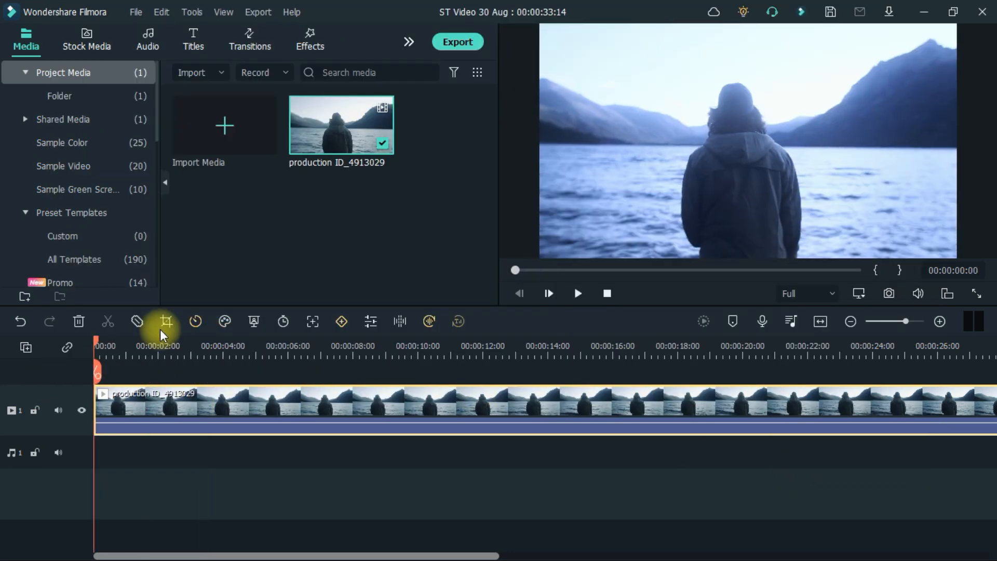
From Effects > Timer, place Flip Counter 02 on the track above the lake clip at the start.
left_click(576, 293)
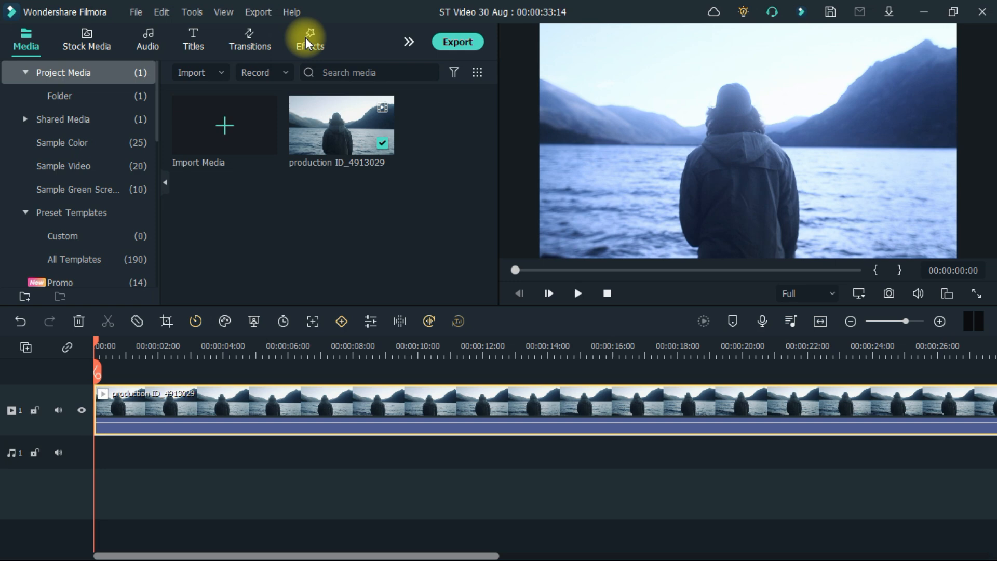
left_click(308, 40)
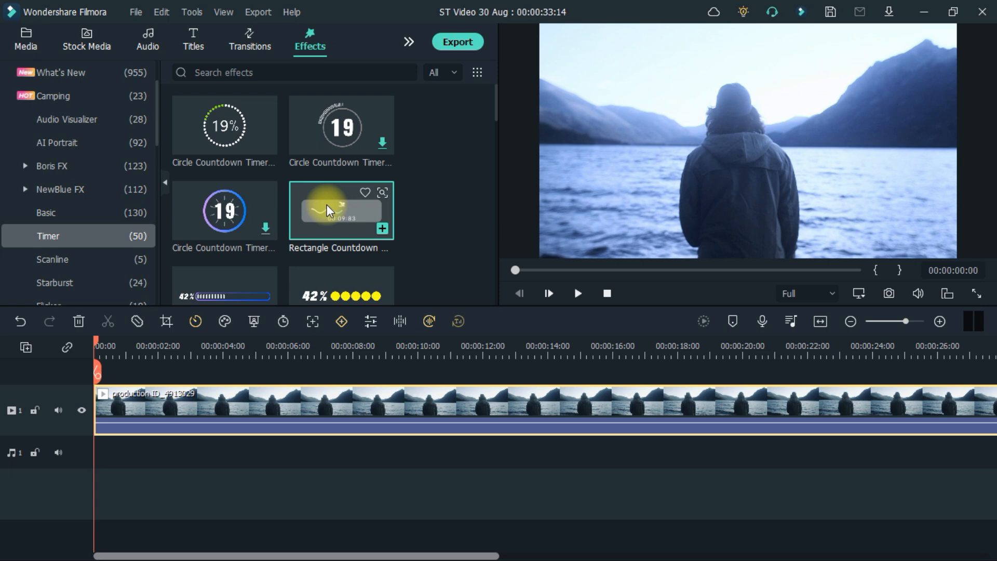
left_click(577, 293)
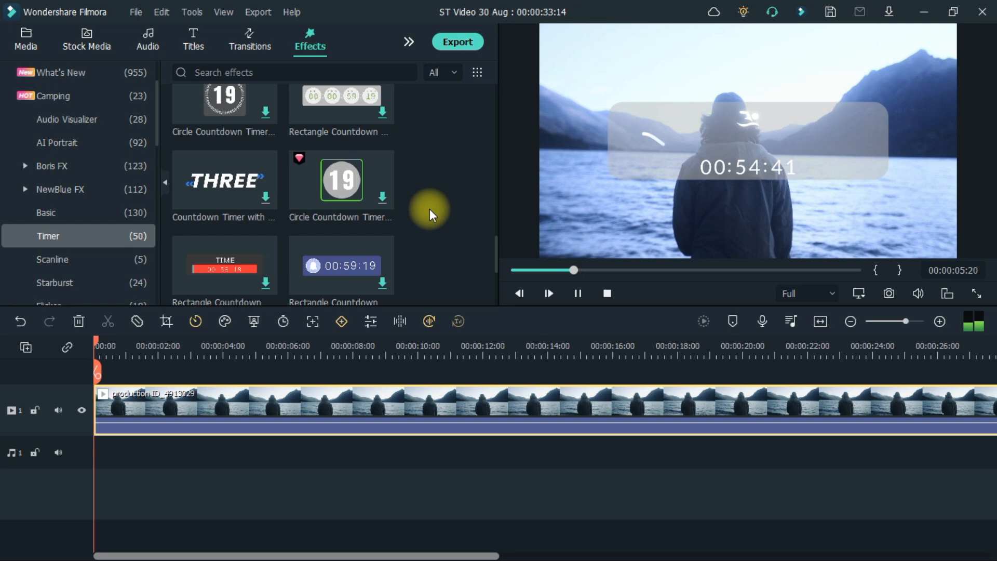
scroll("down", 3)
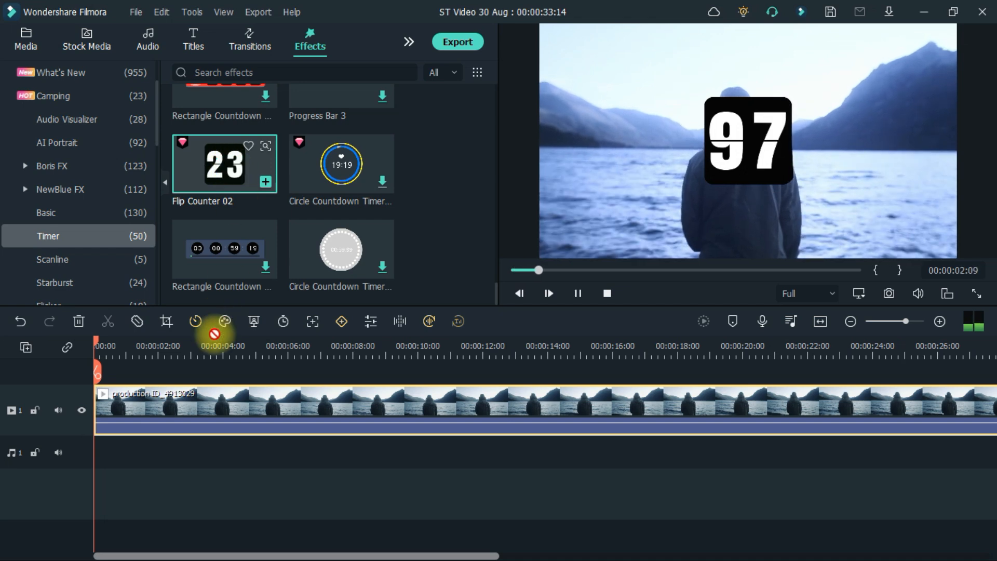
left_click_drag(225, 164, 175, 393)
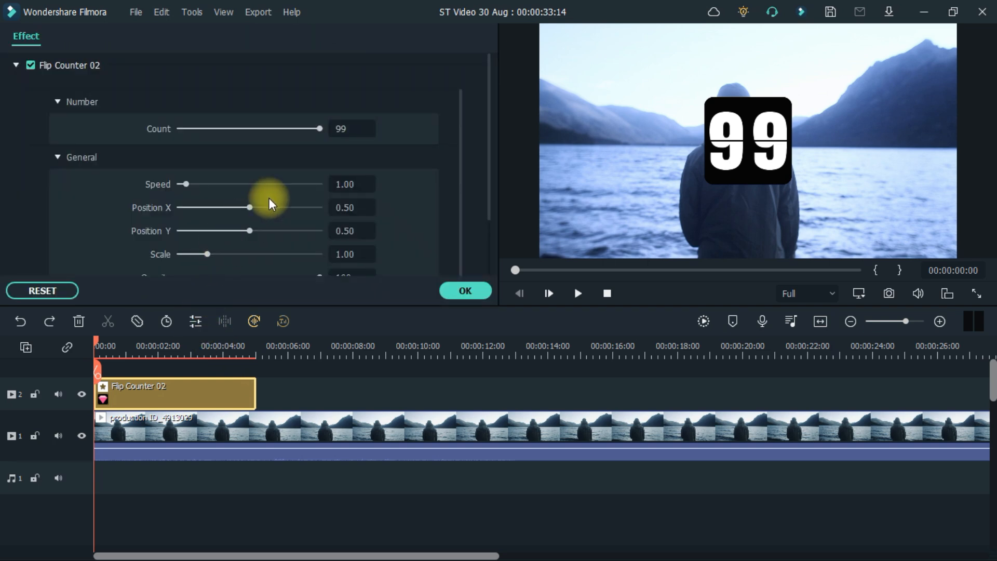
mouse_move(265, 270)
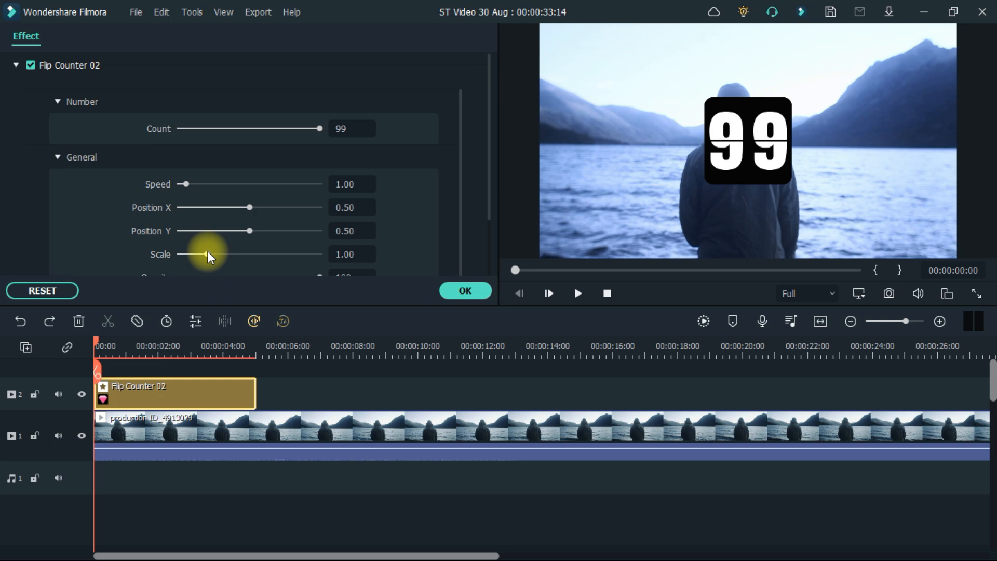
Set the flip counter's Scale to about 0.73 and Position X to about 0.19.
left_click_drag(232, 254, 203, 253)
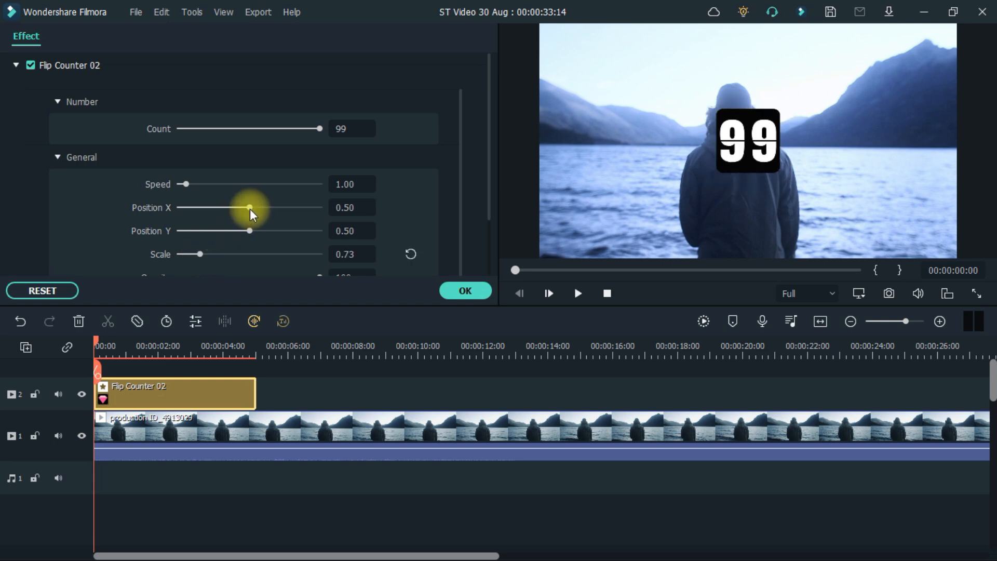
left_click_drag(249, 207, 233, 207)
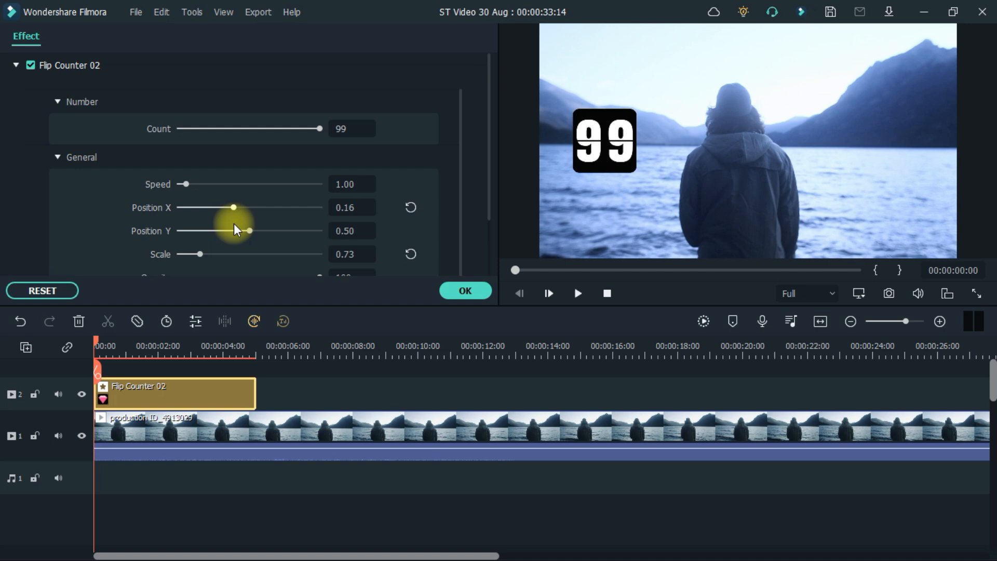
left_click_drag(232, 208, 252, 208)
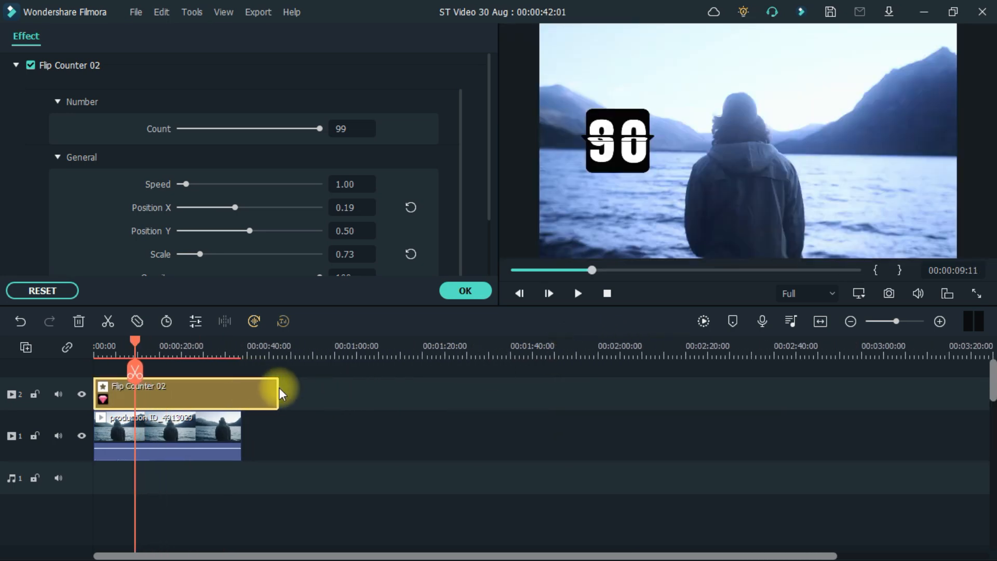
Stretch the counter clip to about 30 seconds and confirm its settings.
left_click_drag(278, 393, 788, 393)
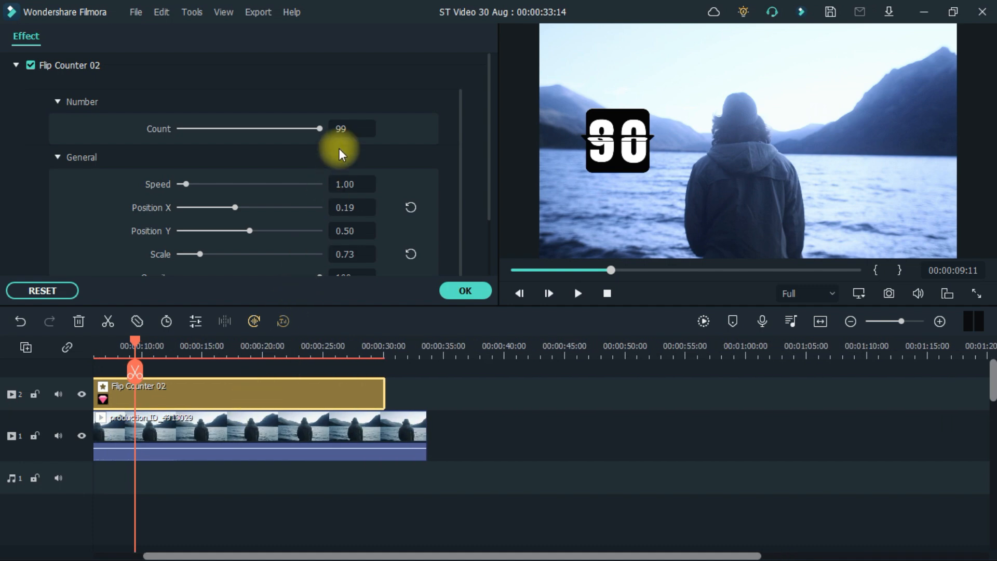
left_click(352, 129)
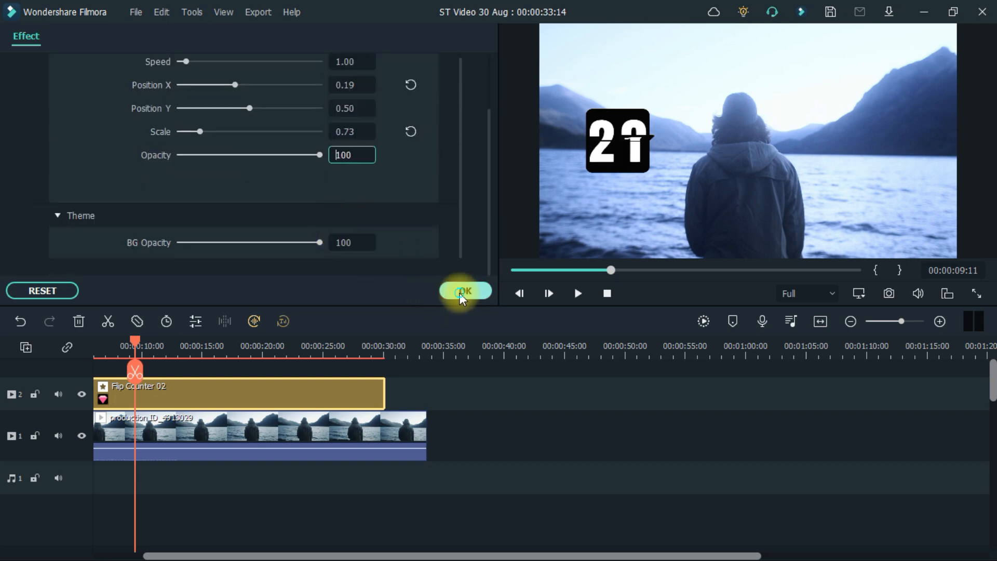
left_click(465, 291)
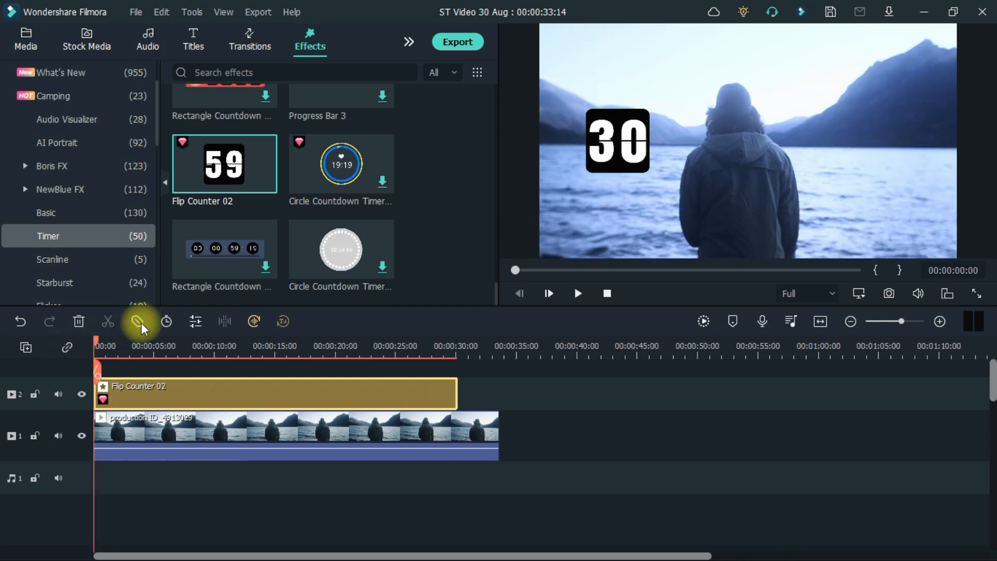
Swap in Rectangle Countdown Timer 02 with a black background and cyan profile colour.
left_click(578, 293)
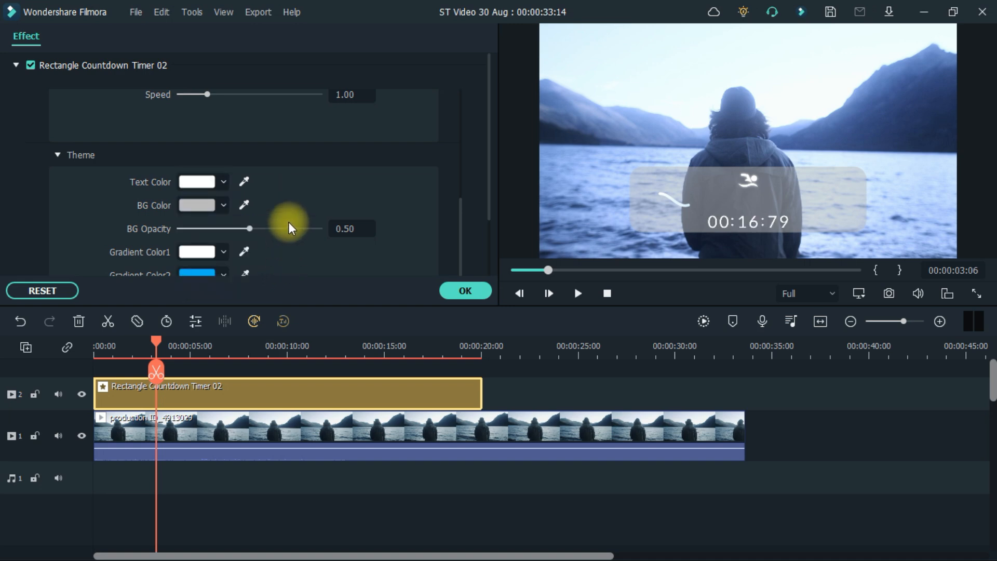
left_click(221, 205)
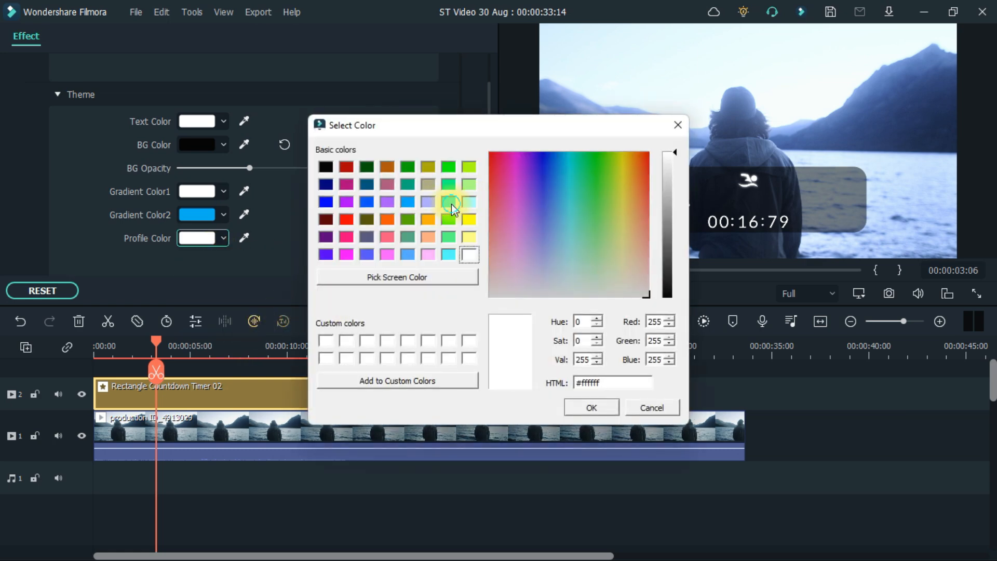
left_click(590, 407)
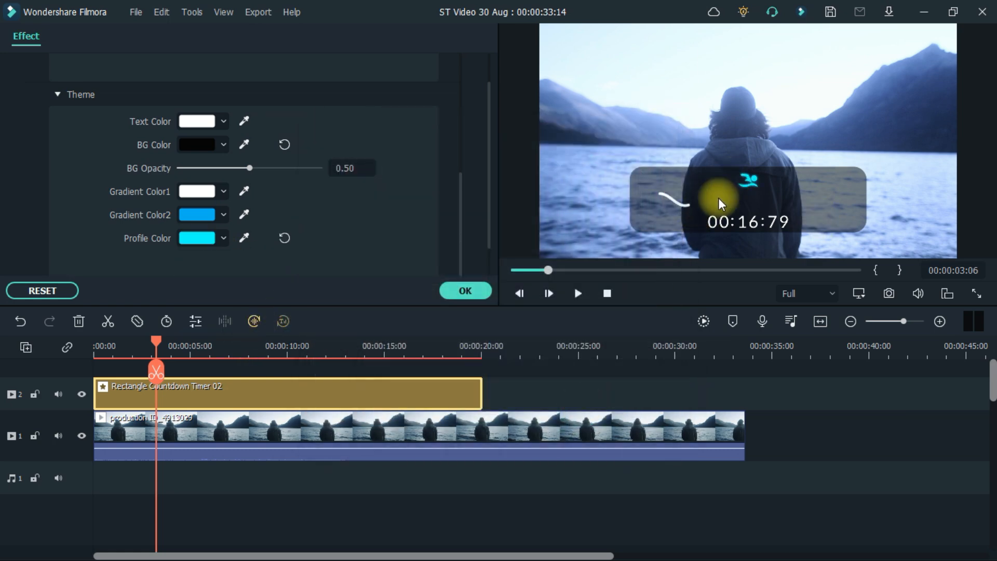
left_click(222, 215)
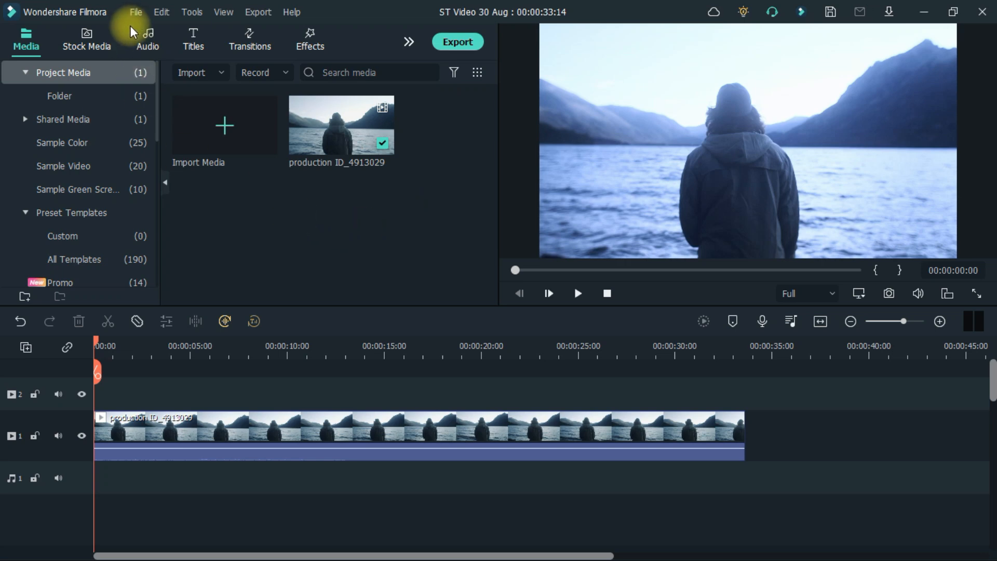
left_click(136, 11)
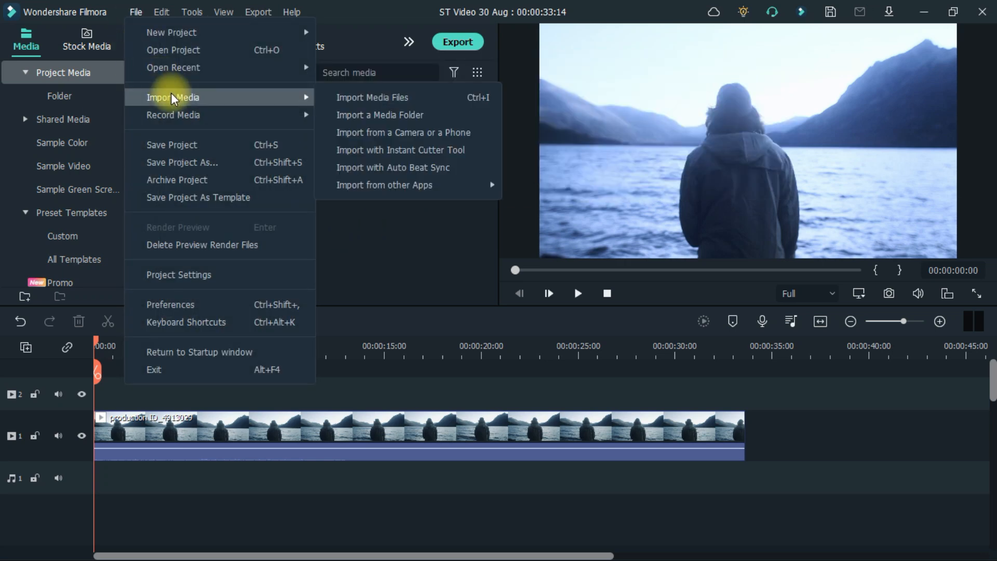
mouse_move(385, 185)
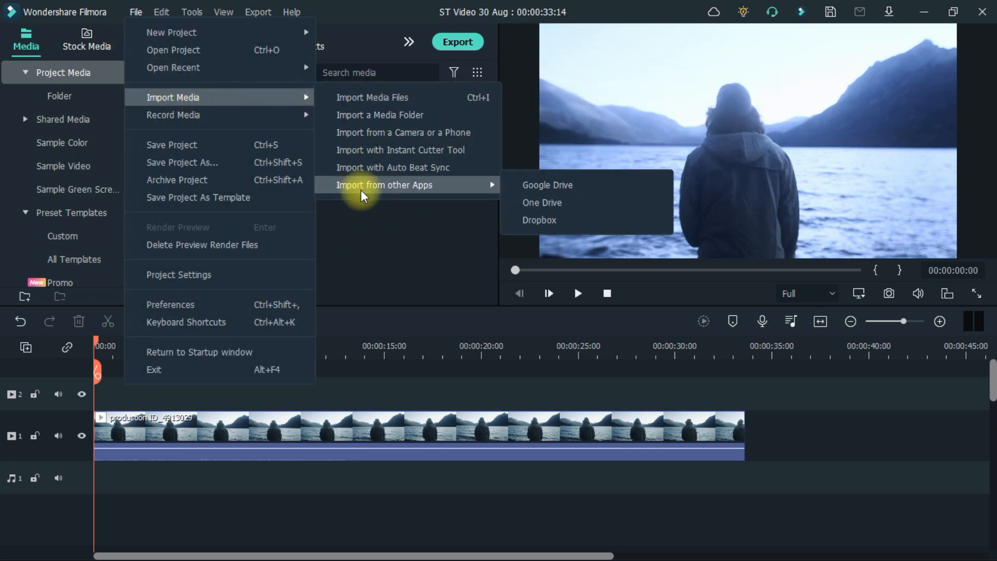
mouse_move(526, 219)
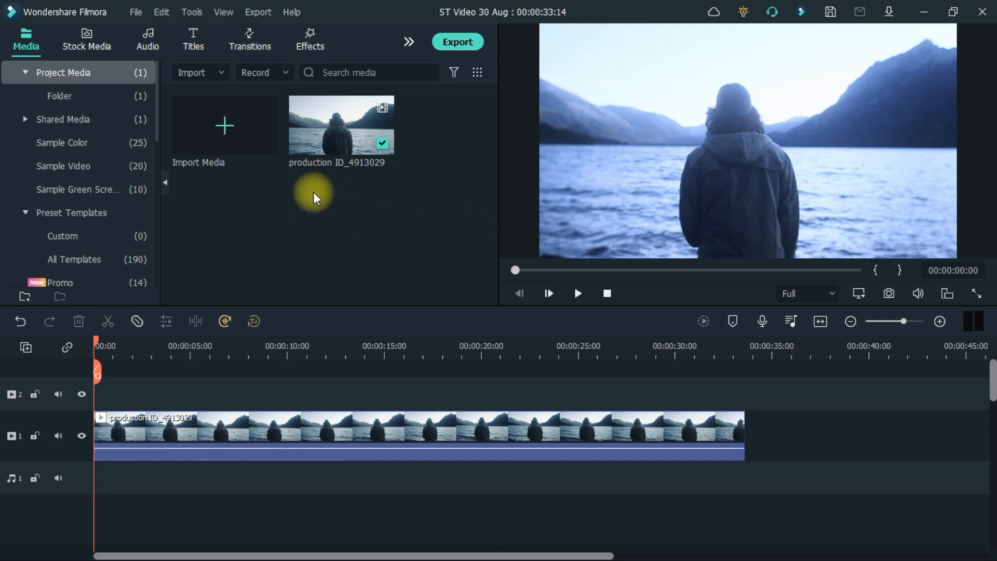
mouse_move(290, 240)
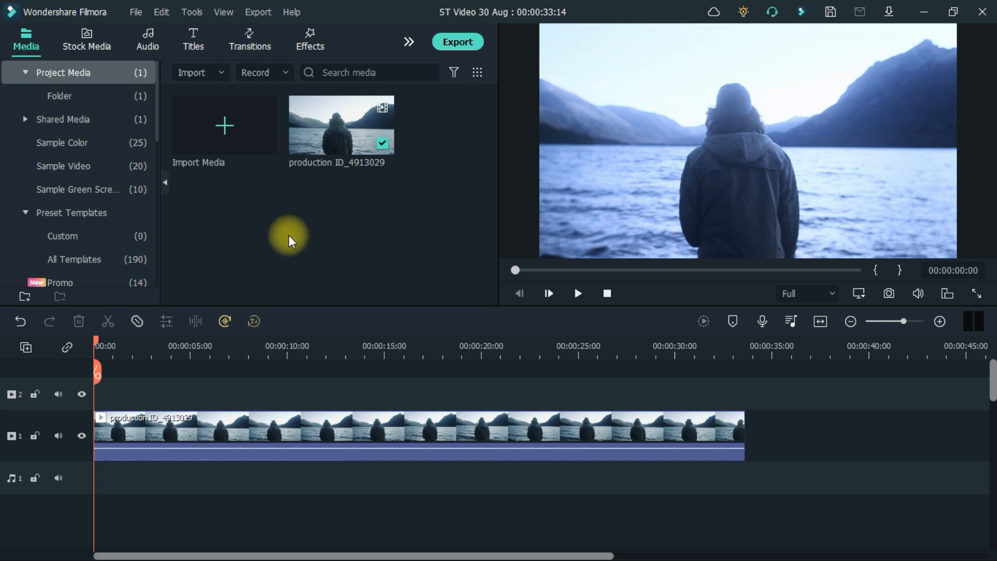
mouse_move(222, 178)
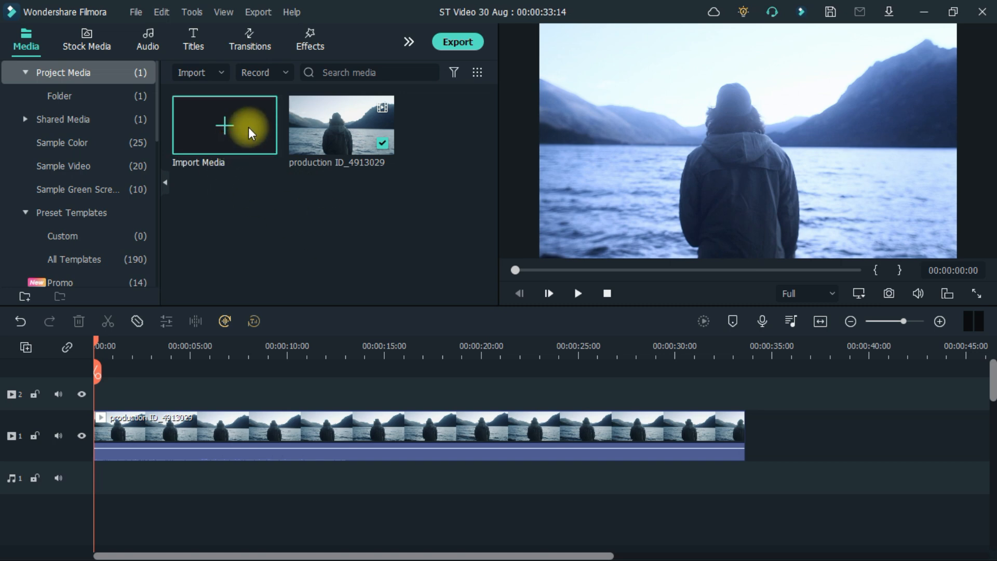
Import the SRT subtitle file and place the Subtitle item on track 2 above the clip.
left_click(224, 124)
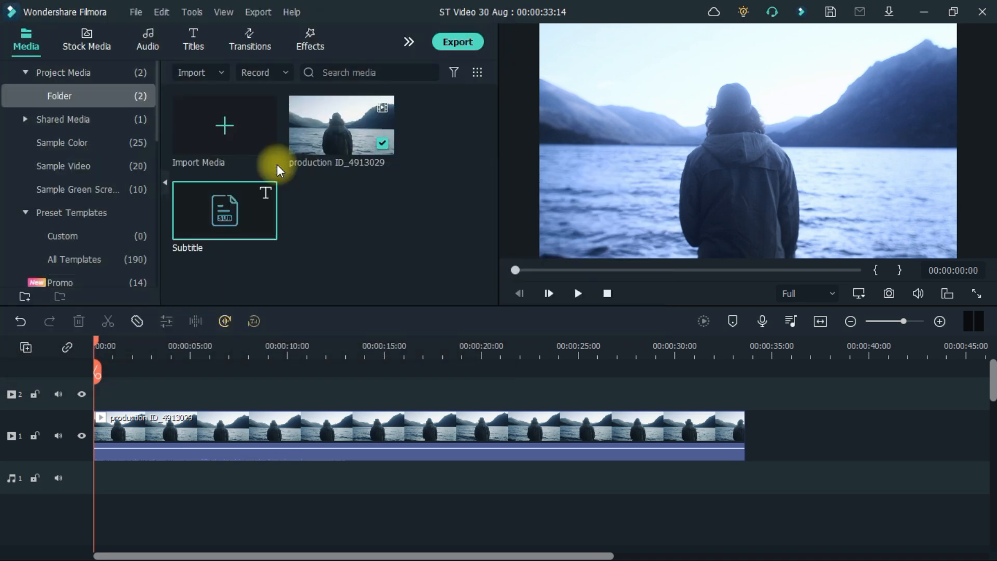
mouse_move(217, 216)
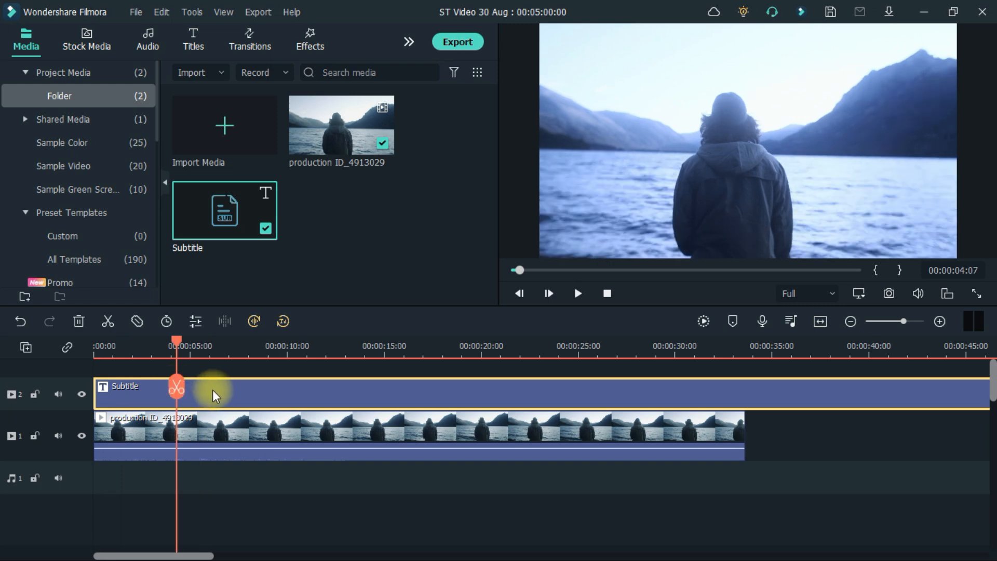
right_click(213, 394)
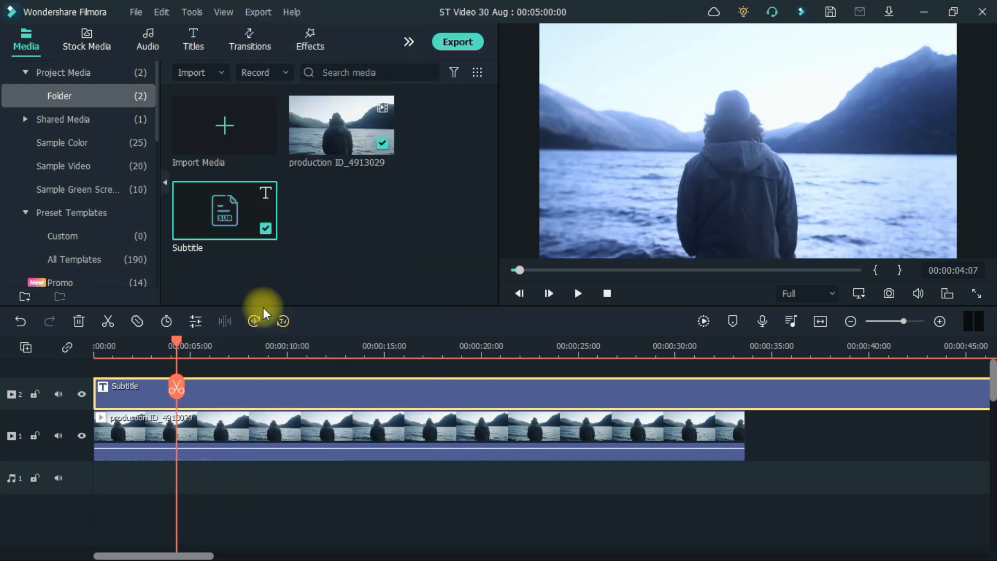
left_click(255, 321)
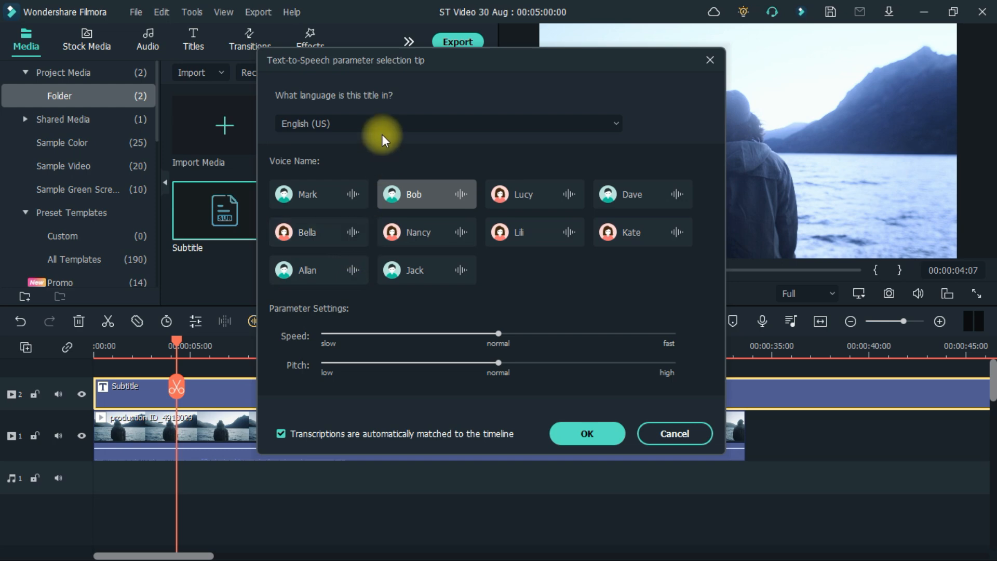
left_click(447, 123)
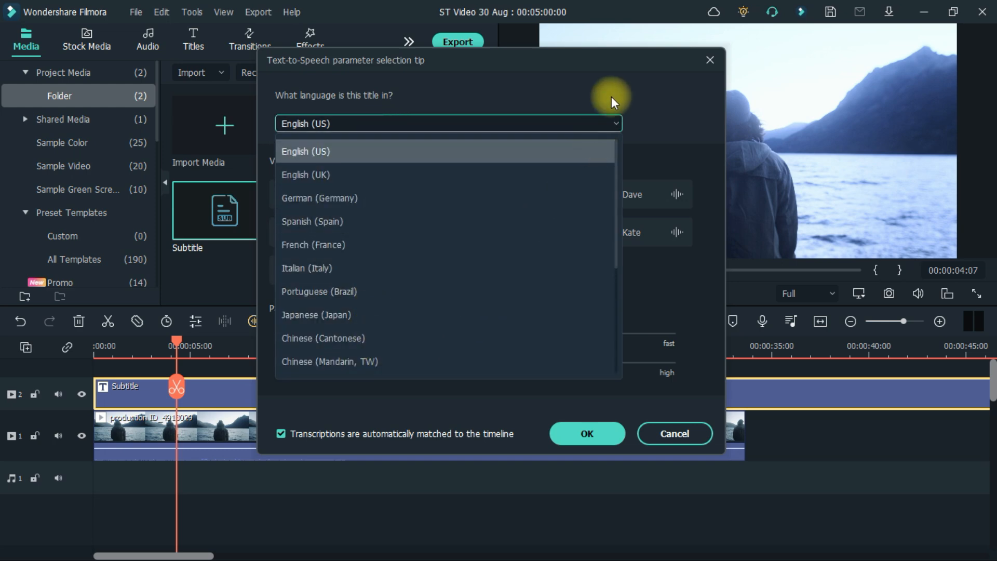
left_click(305, 152)
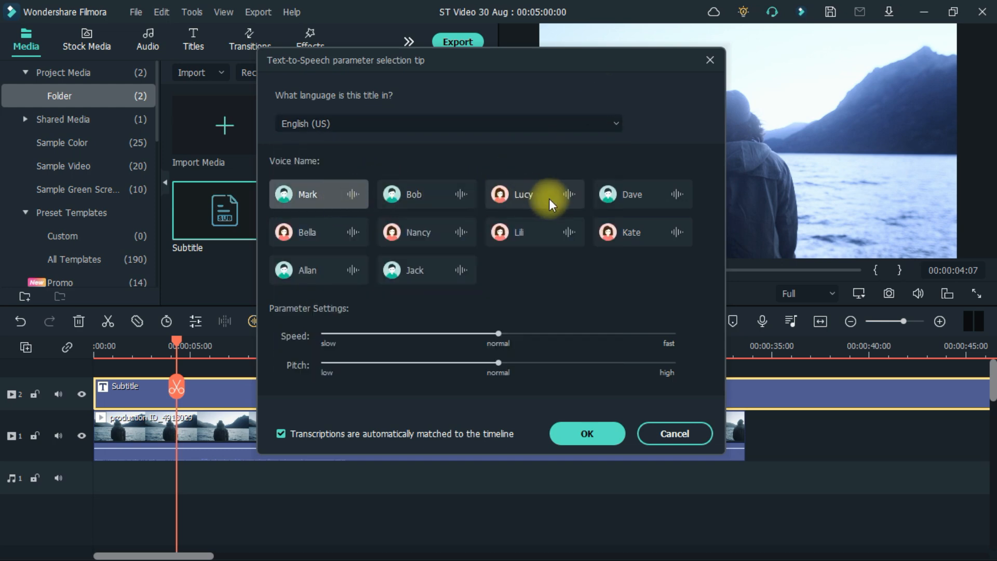
left_click(426, 194)
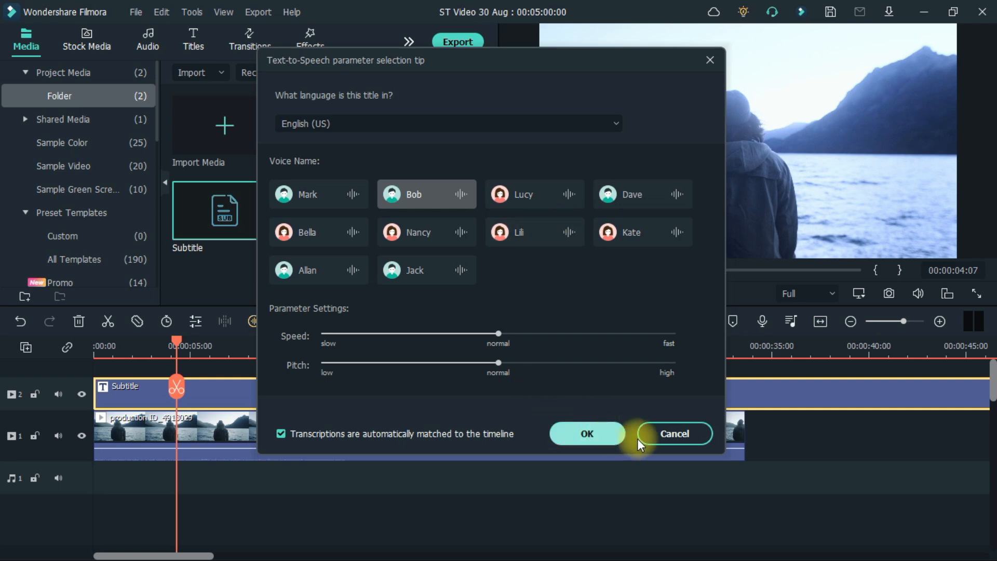
left_click(673, 433)
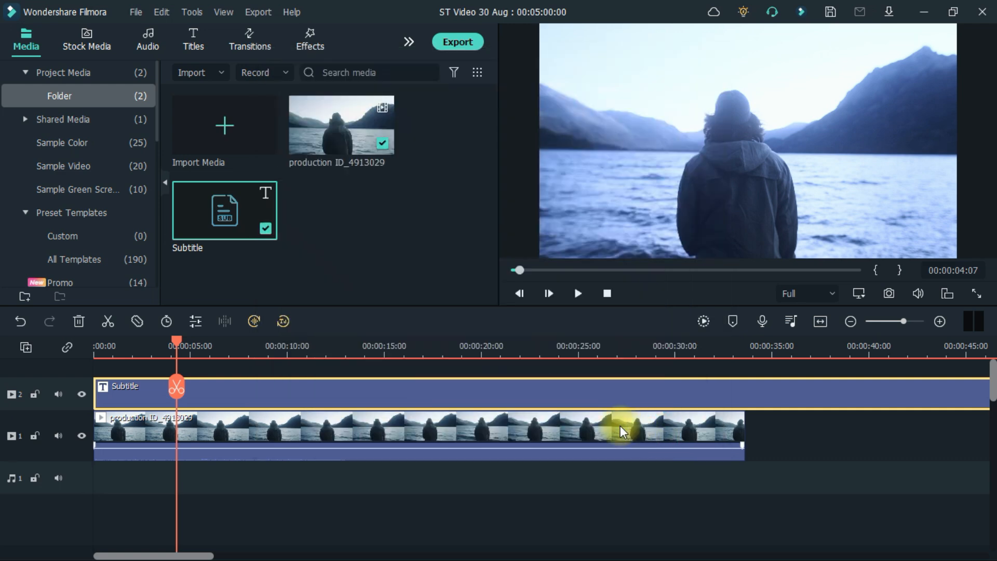